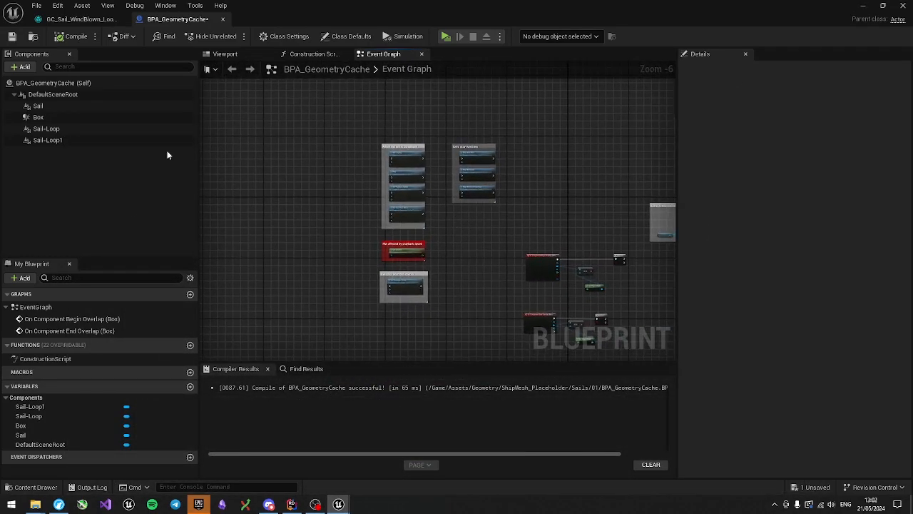
Step: Assign GC_Sail_Close as the Sail component's geometry cache, with Running unticked
left_click(22, 67)
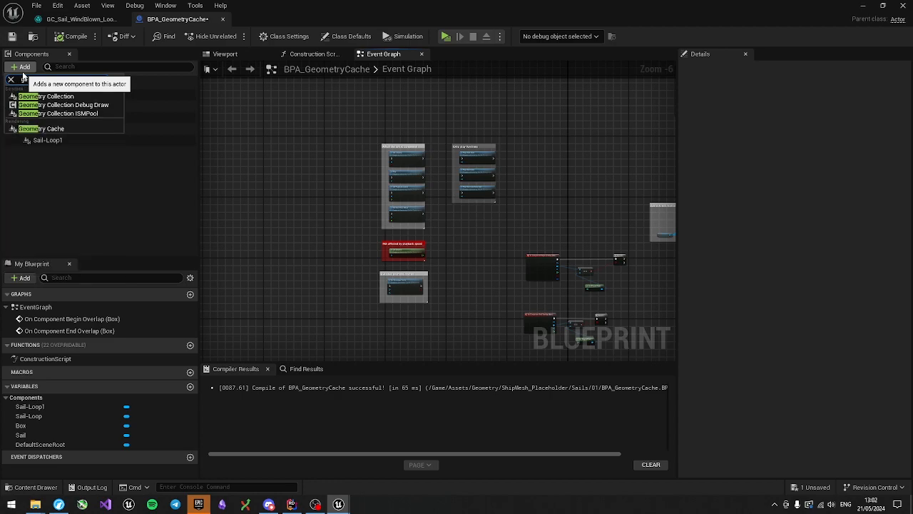
type("geome")
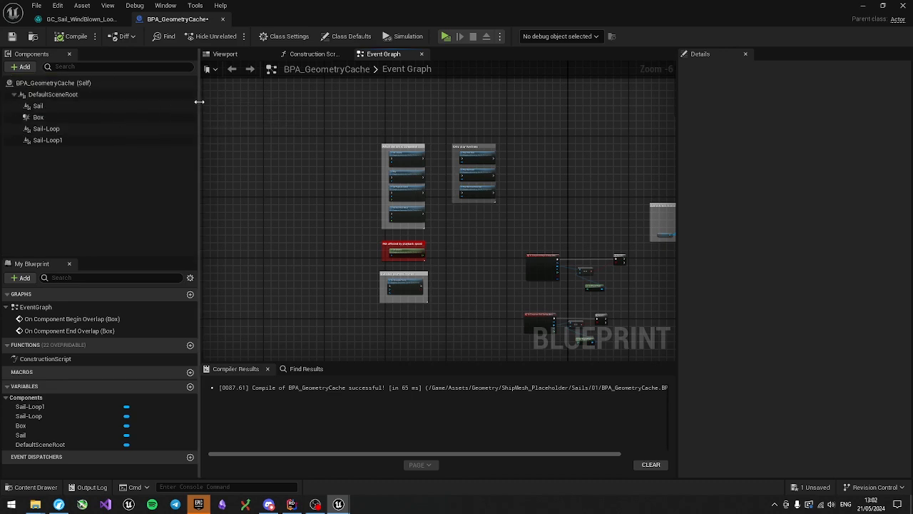
left_click(39, 106)
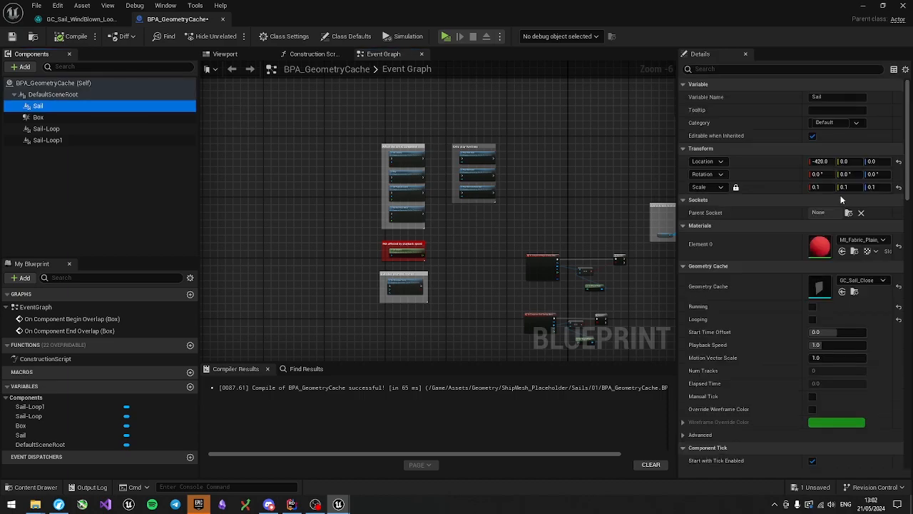
mouse_move(899, 306)
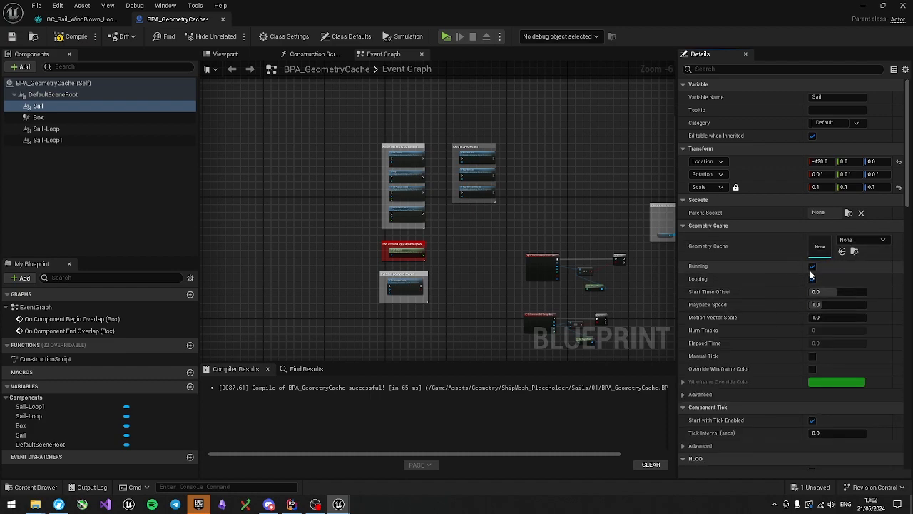
left_click(812, 266)
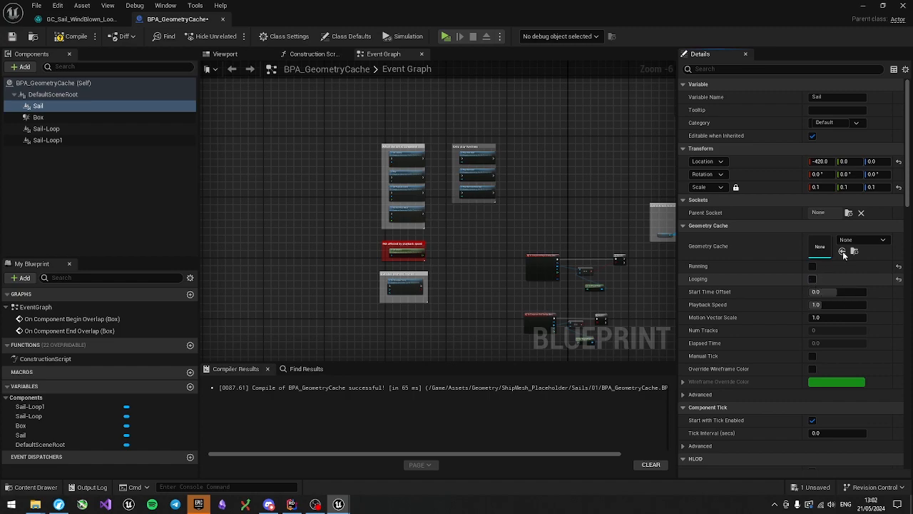
left_click(882, 239)
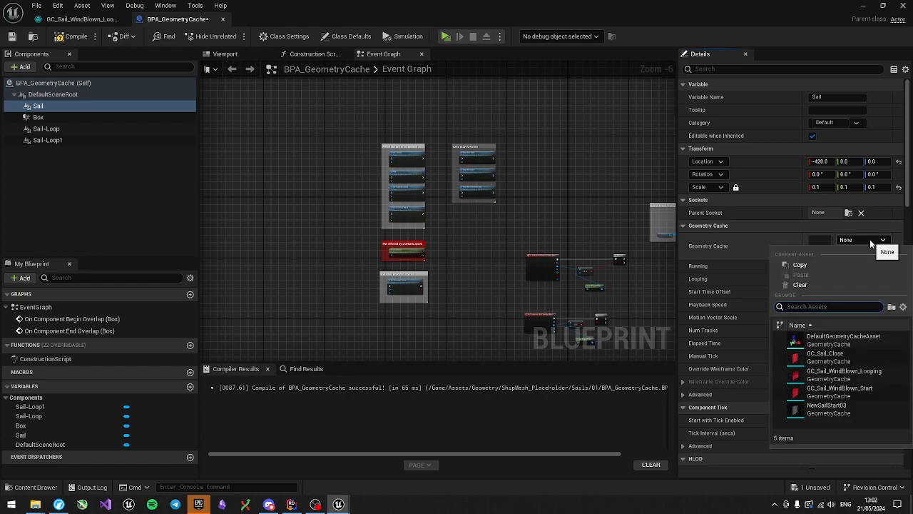
mouse_move(825, 356)
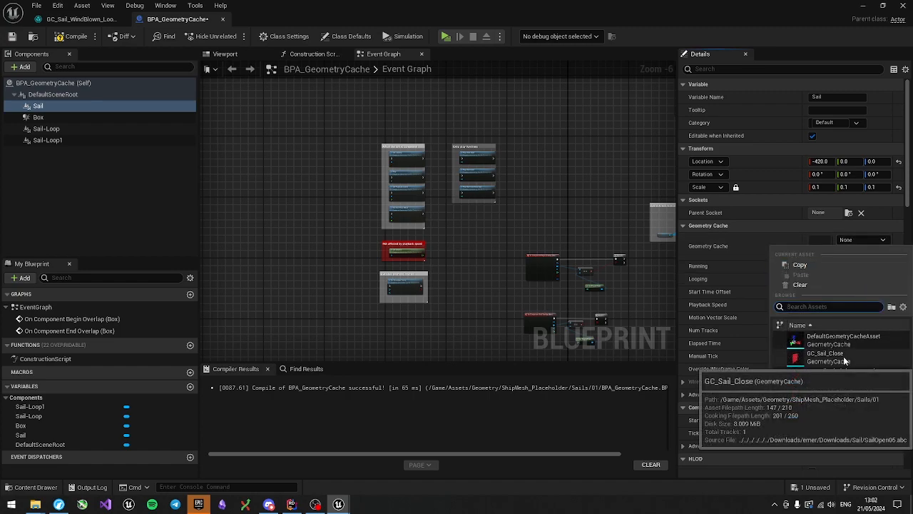
left_click(825, 356)
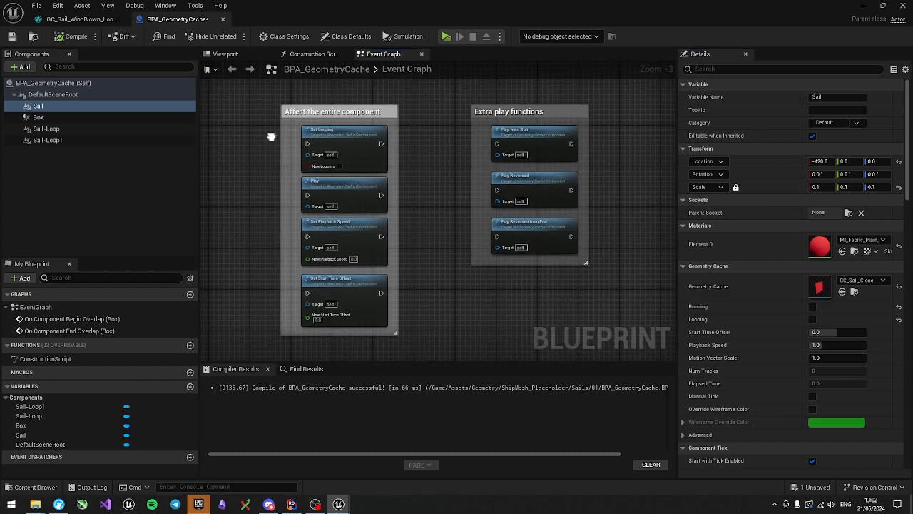
scroll("down", 3)
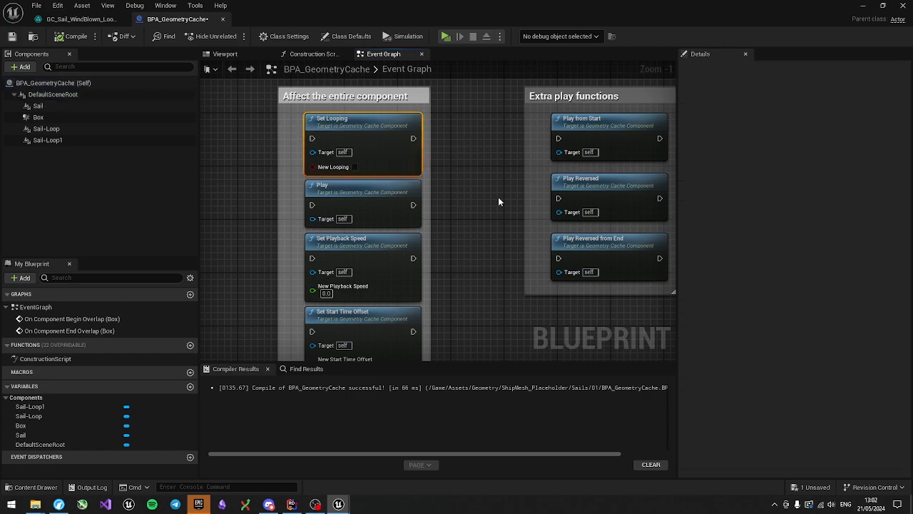
left_click(37, 106)
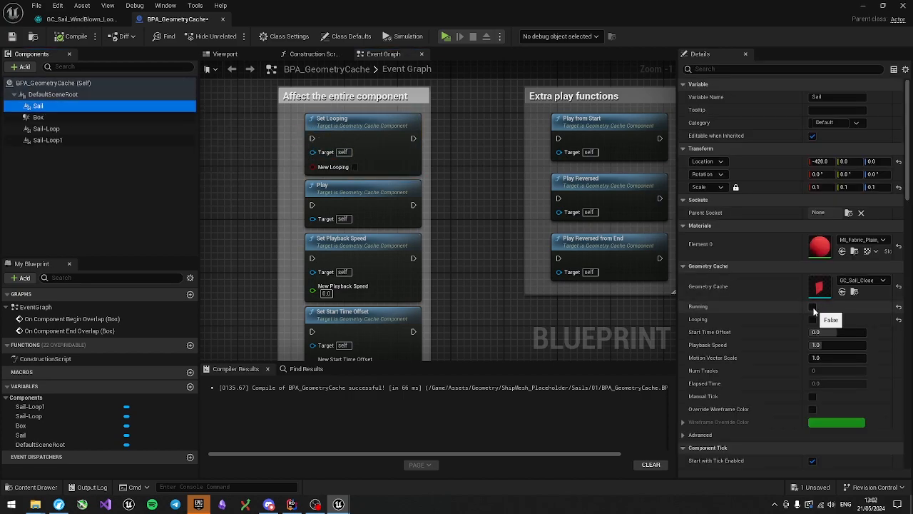
mouse_move(418, 194)
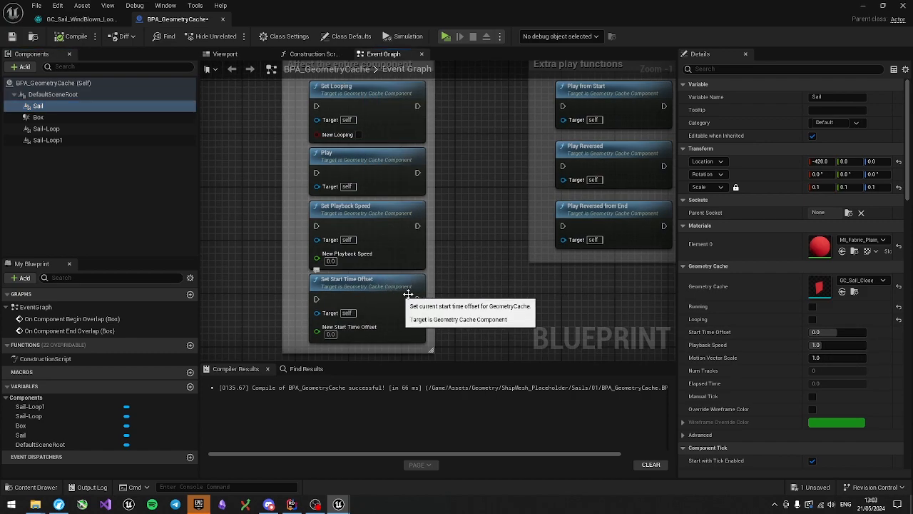
mouse_move(485, 207)
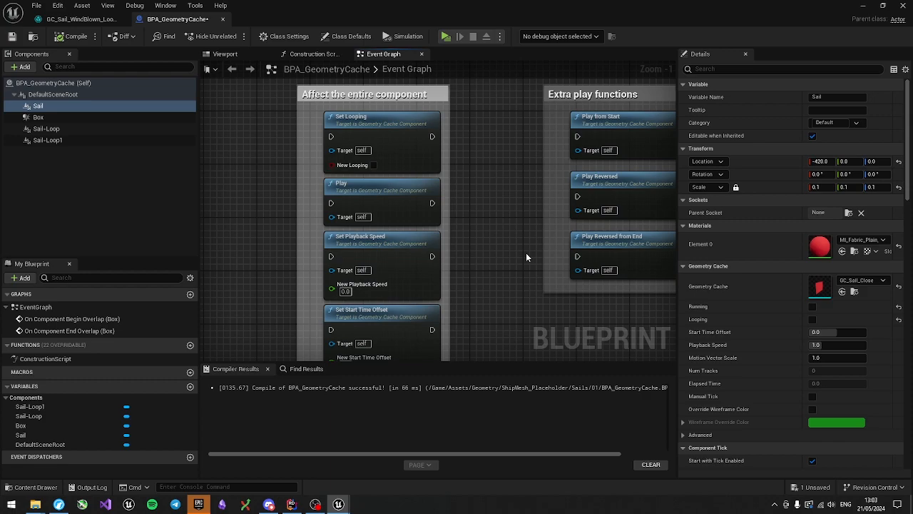
mouse_move(408, 174)
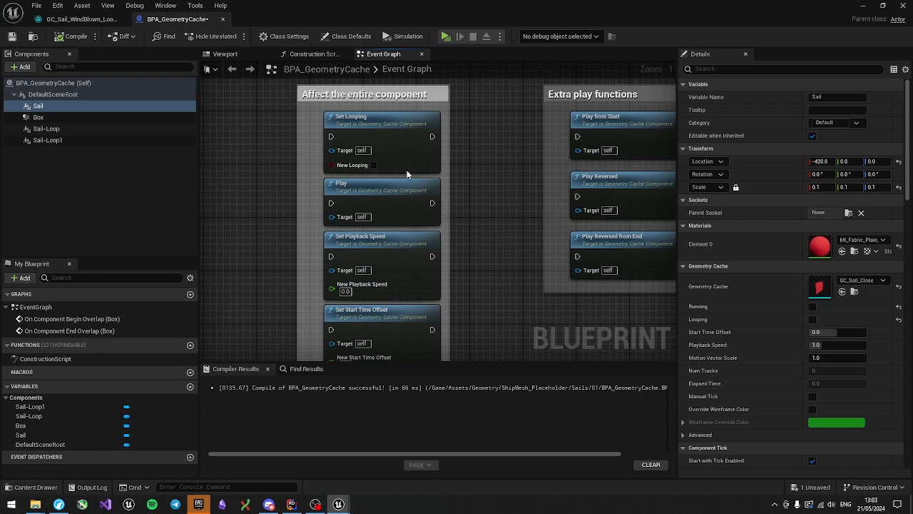
mouse_move(255, 119)
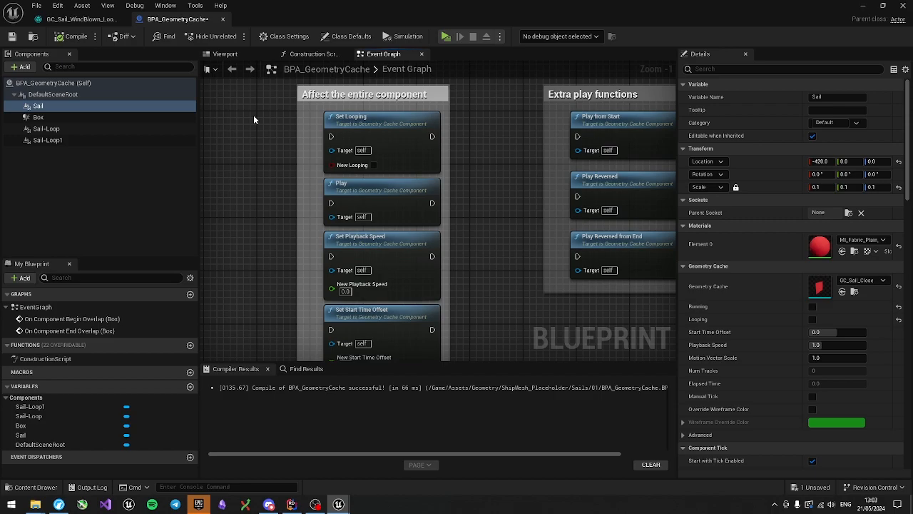
mouse_move(476, 150)
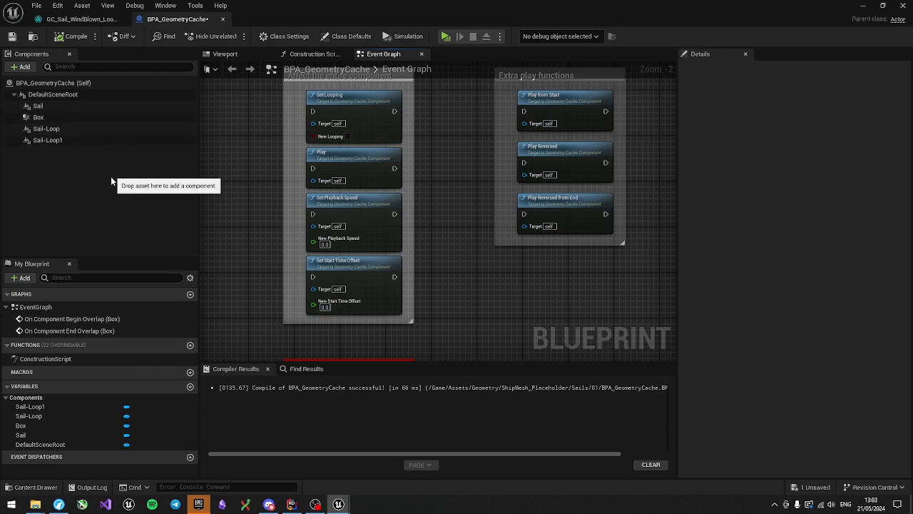
mouse_move(111, 193)
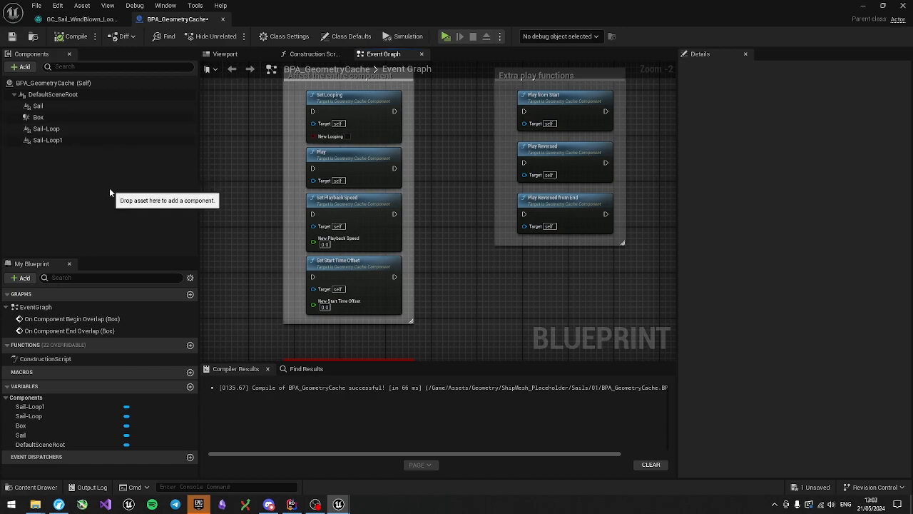
mouse_move(485, 264)
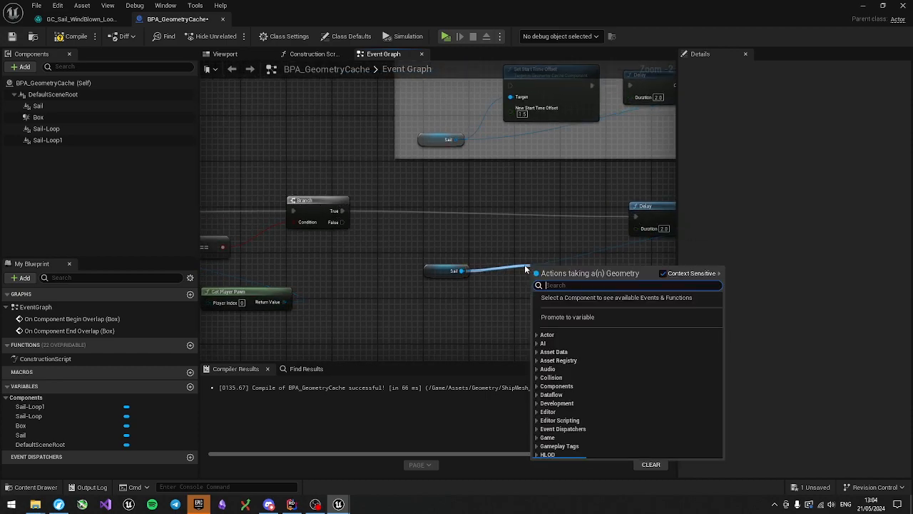
Step: Search 'get' from the Sail reference and add a Get Duration node
type("get")
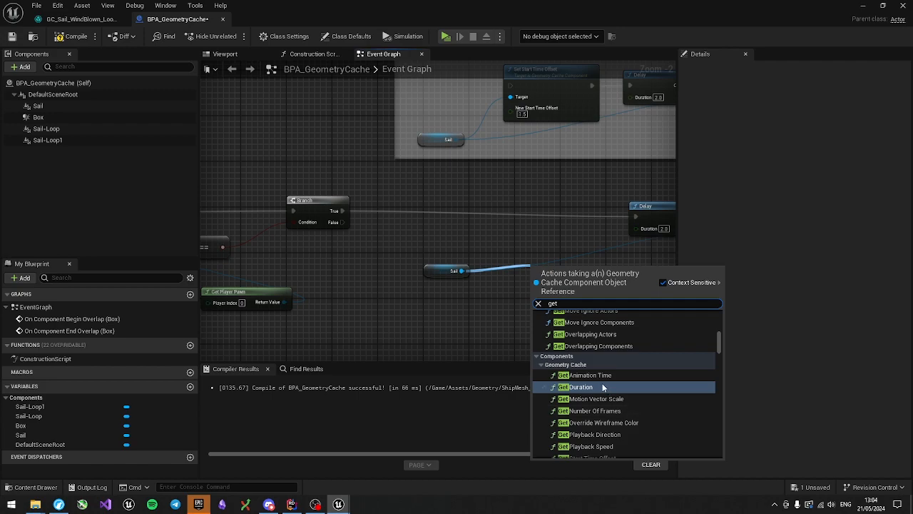
left_click(579, 386)
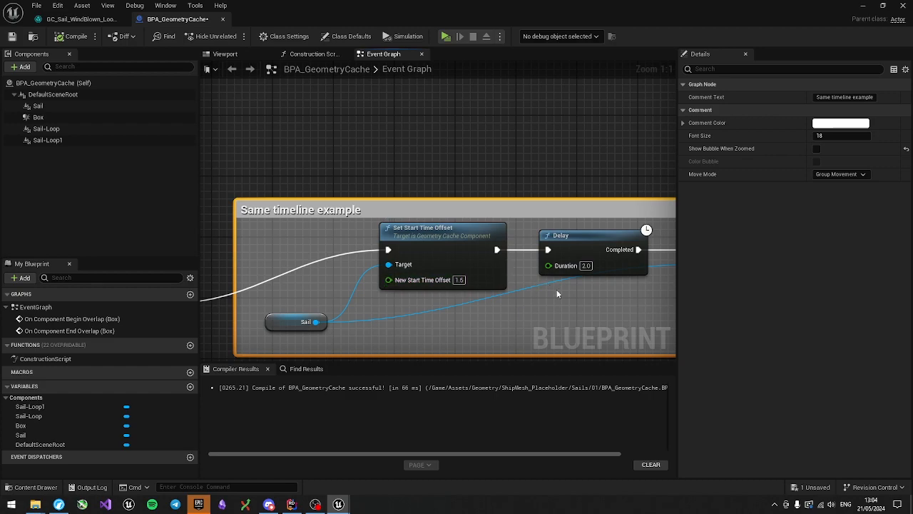
mouse_move(564, 265)
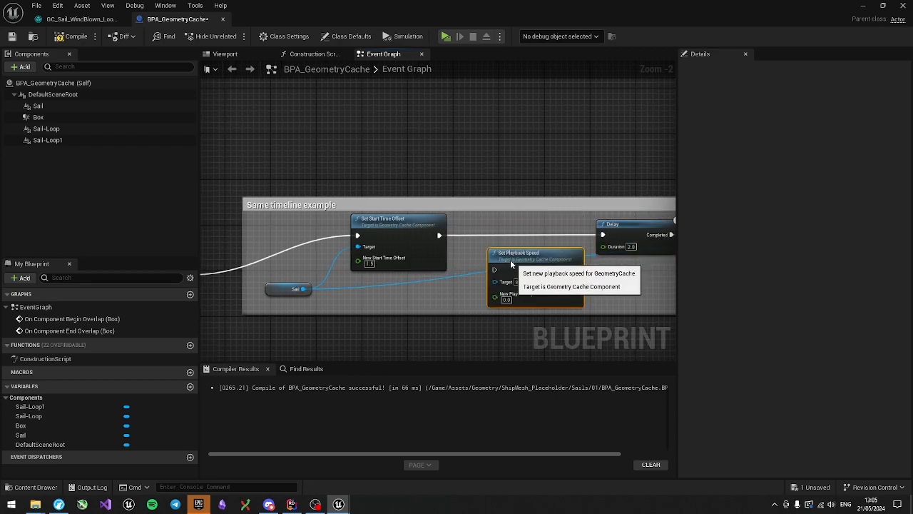
Step: Move Set Playback Speed into the chain, add Sail's Get Duration node, and recompile
left_click_drag(514, 253, 519, 235)
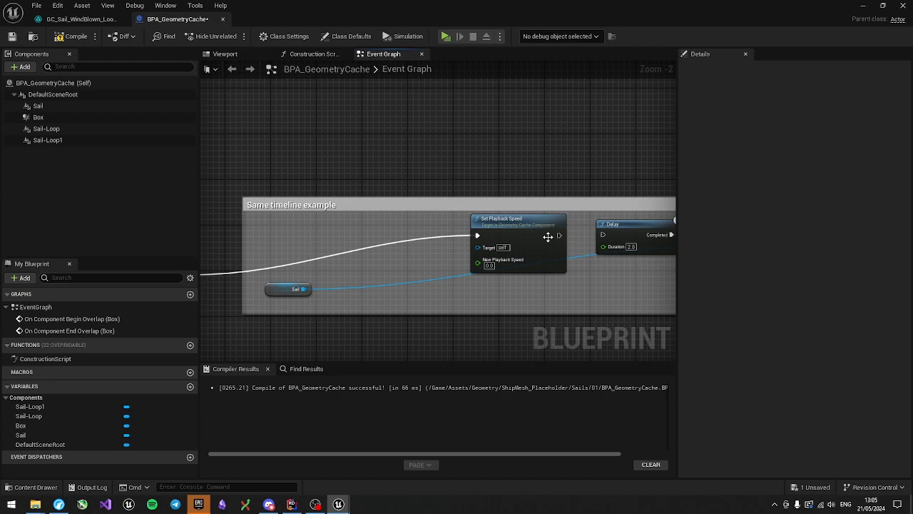
left_click(490, 265)
type("get")
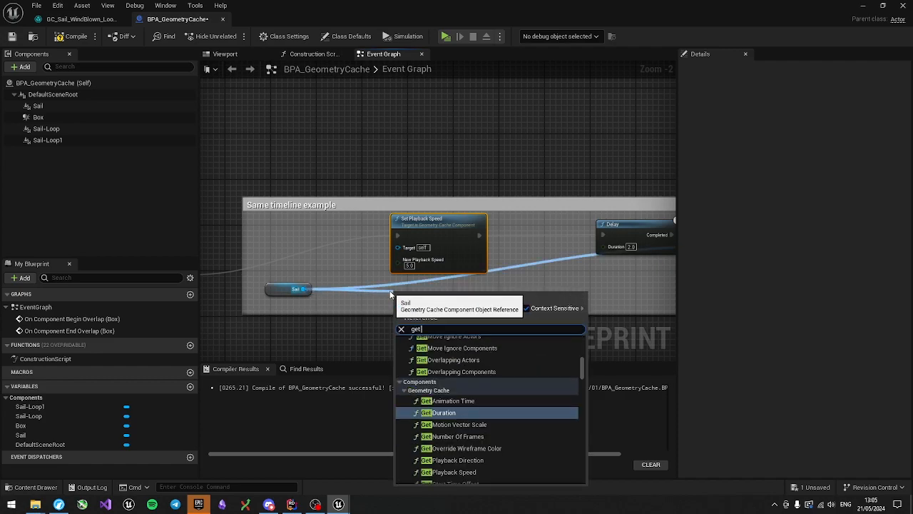
left_click(443, 412)
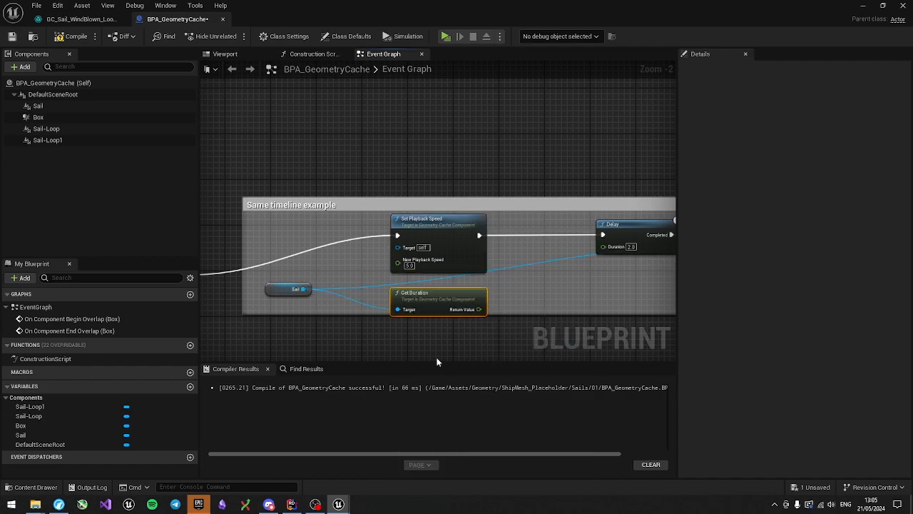
mouse_move(480, 235)
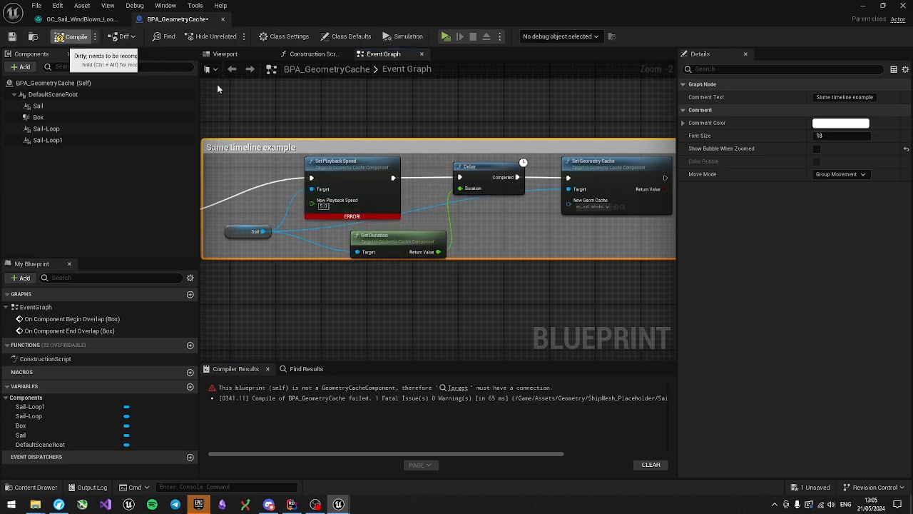
left_click(72, 37)
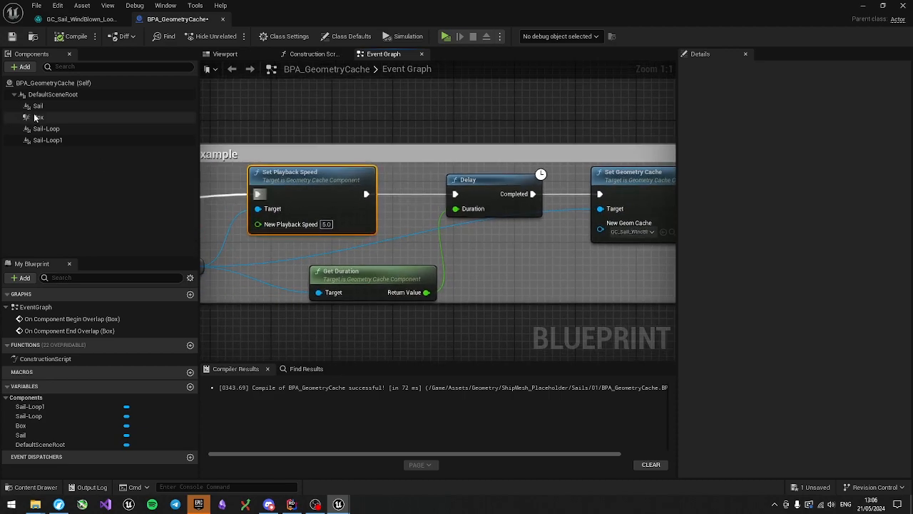
Step: Add a Play node for the Sail after Set Playback Speed and select the Sail variable
left_click(38, 105)
type("pla")
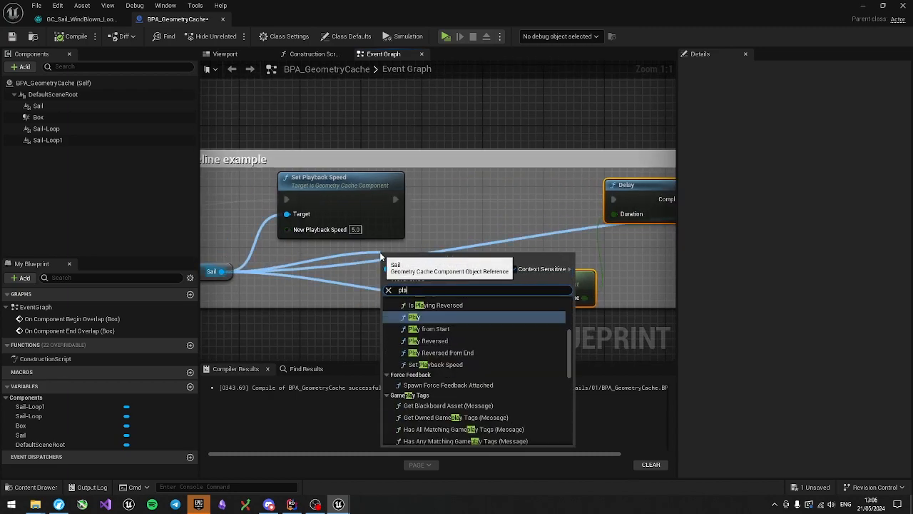
left_click(414, 316)
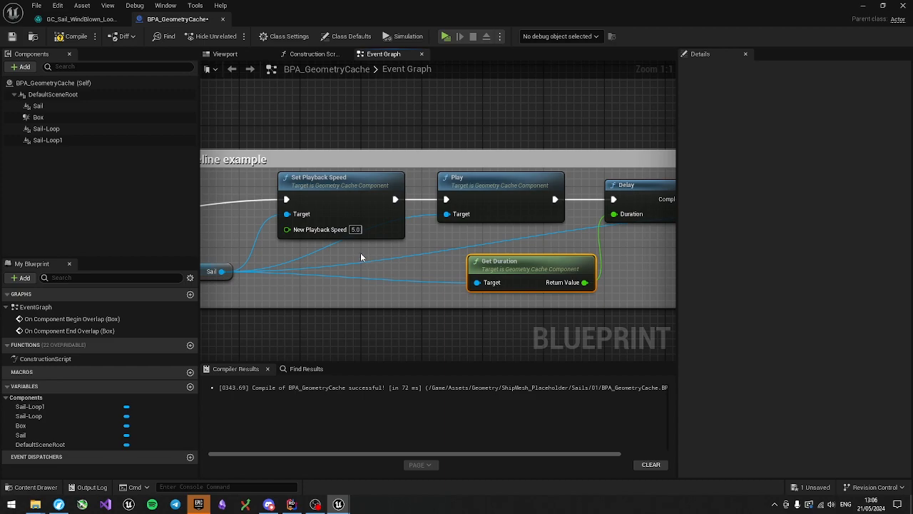
mouse_move(512, 213)
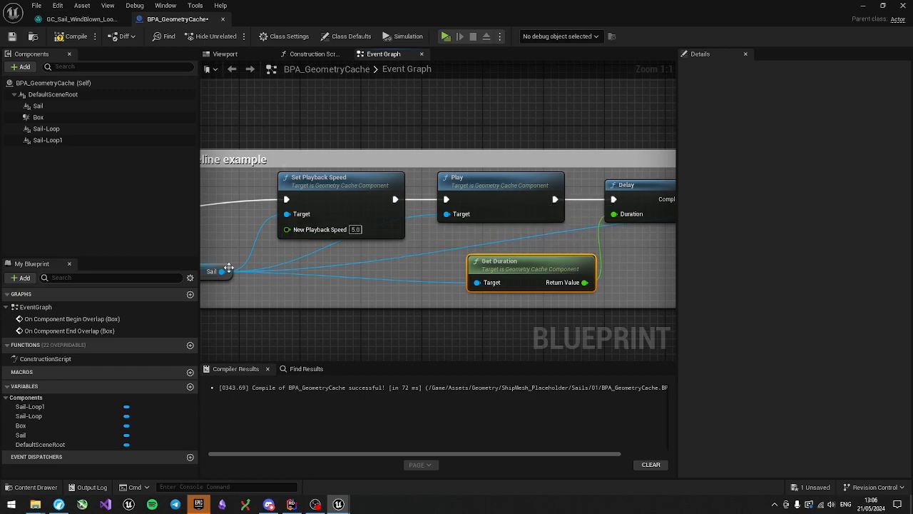
left_click(211, 271)
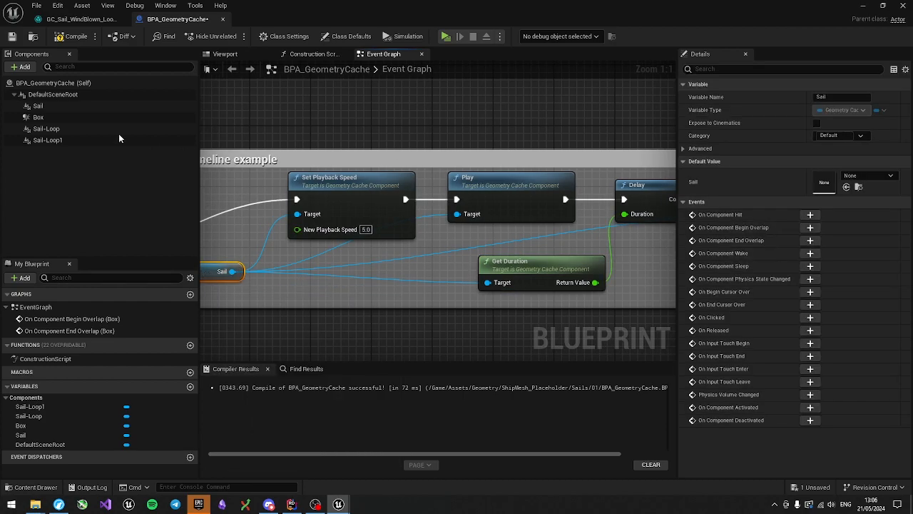
Step: Enable Looping on the Sail component's geometry cache and launch a play test
left_click(39, 105)
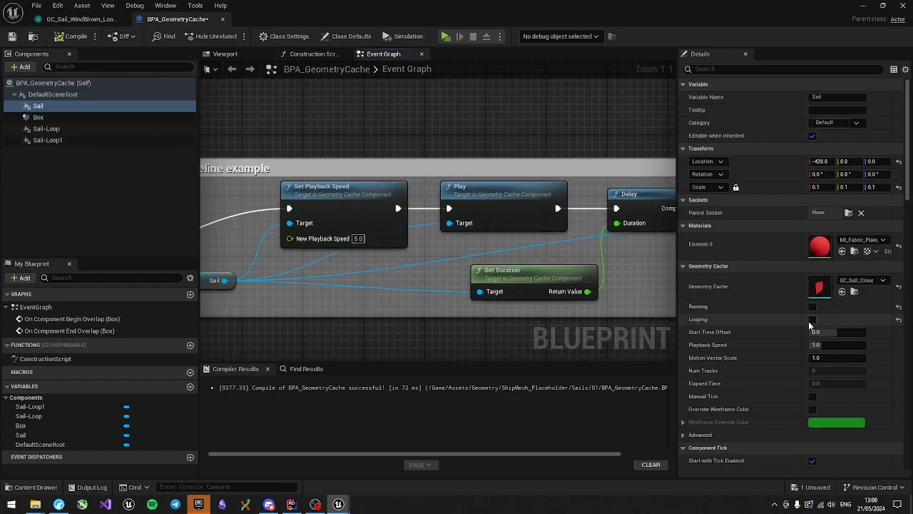
left_click(812, 319)
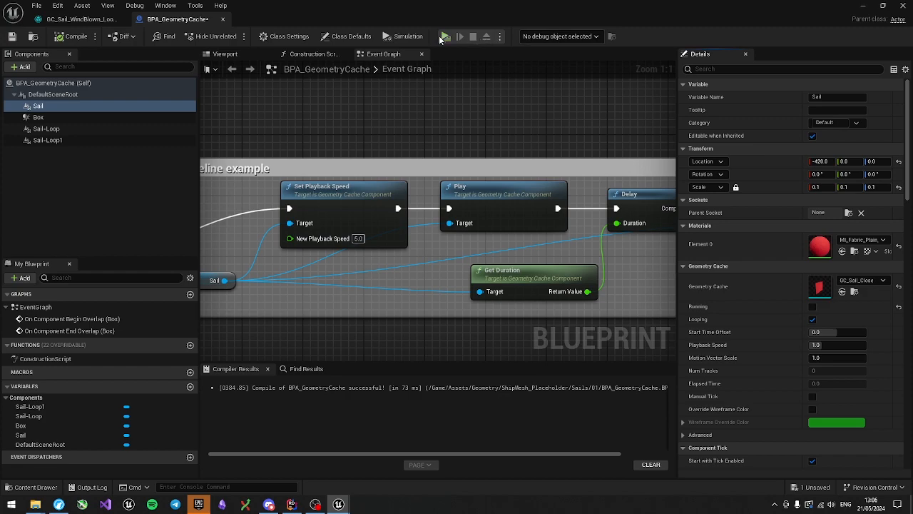
left_click(445, 37)
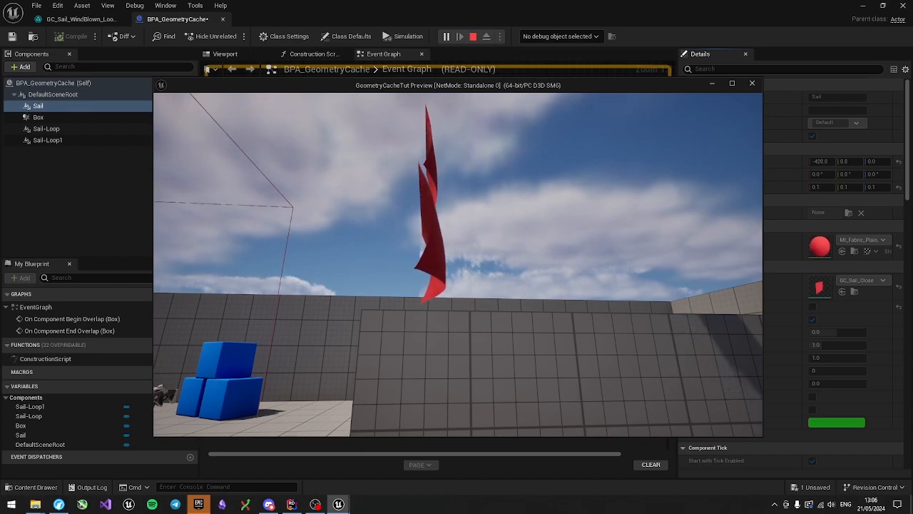
Step: Stop the sail preview and return to the blueprint editor
left_click(72, 37)
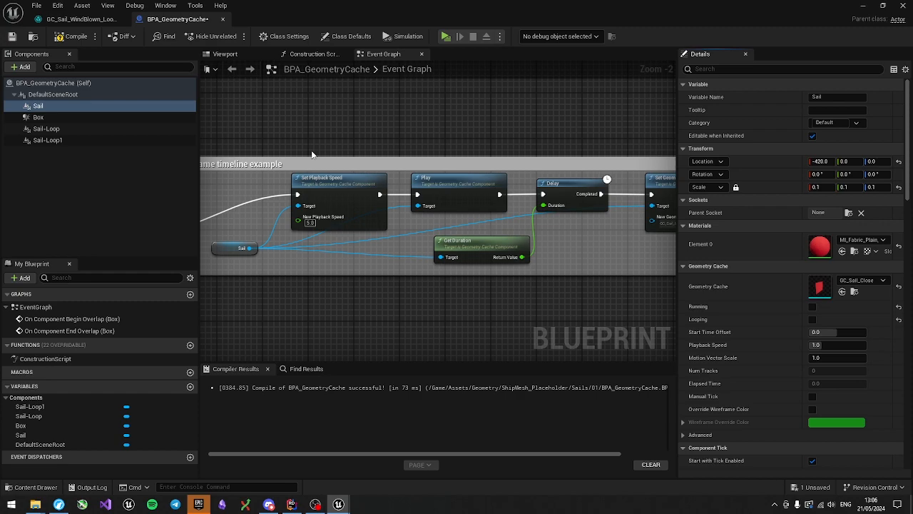
Step: Scroll the event graph over to the 'Extra play functions' comment group
scroll("down", 3)
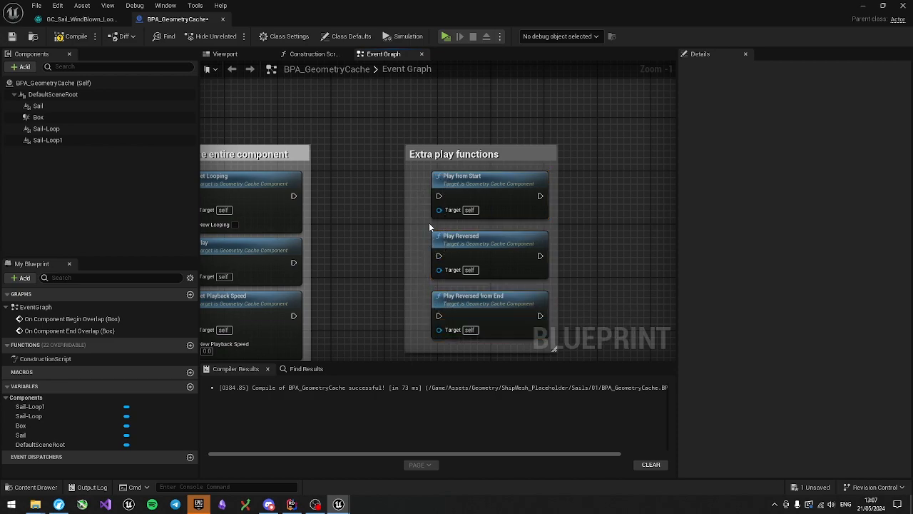
Step: Scroll the event graph toward the 'Same timeline example' chain
scroll("down", 3)
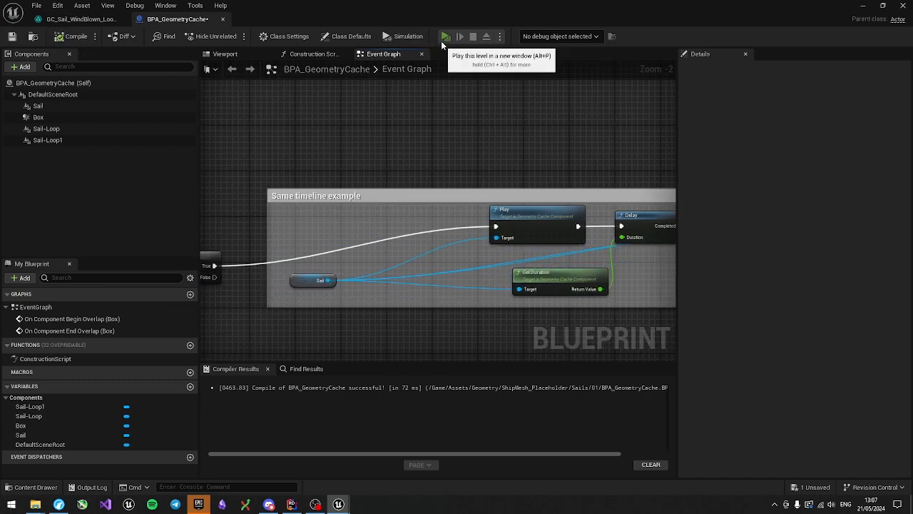
Step: Launch the level in a new play window to test the timeline chain
left_click(445, 36)
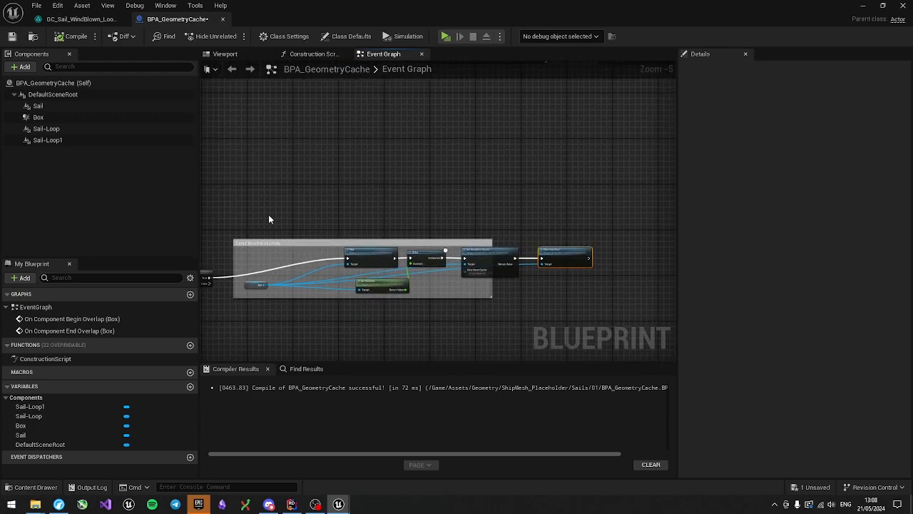
Step: Pan the graph back to the 'Same timeline example' chain
left_click_drag(270, 219, 350, 266)
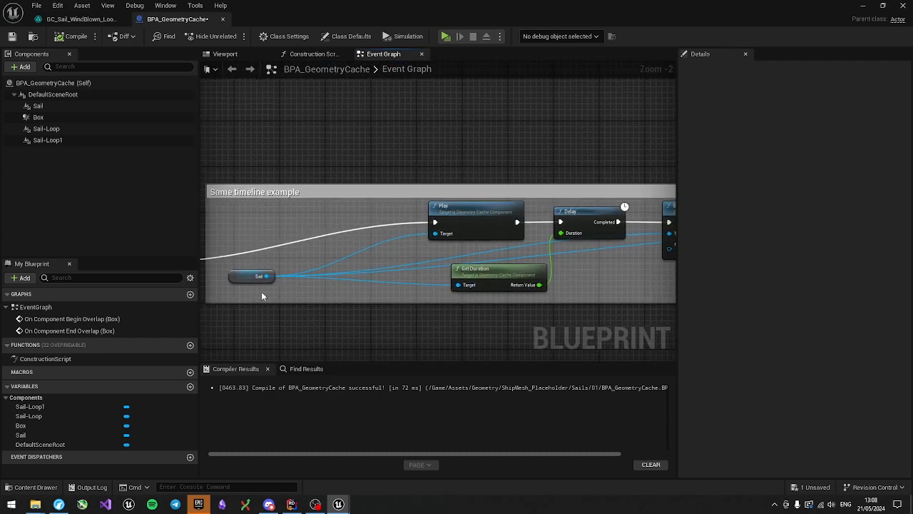
mouse_move(575, 232)
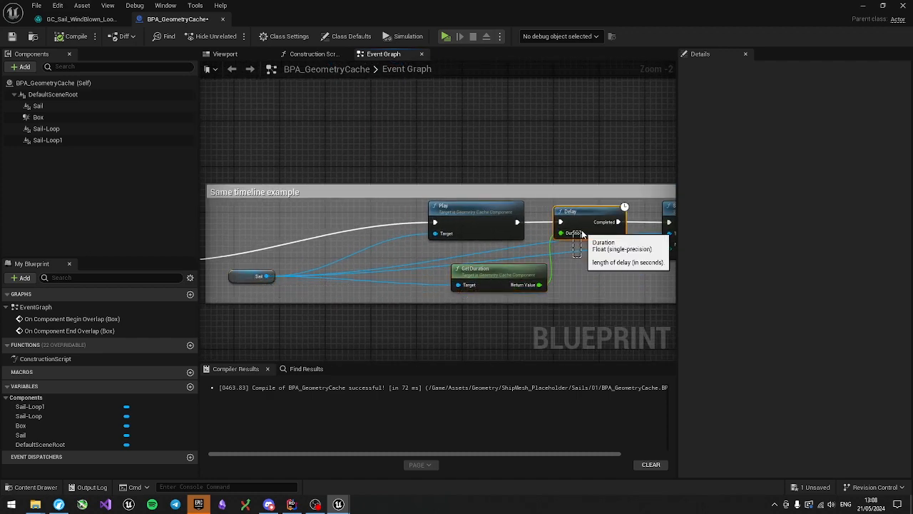
mouse_move(421, 163)
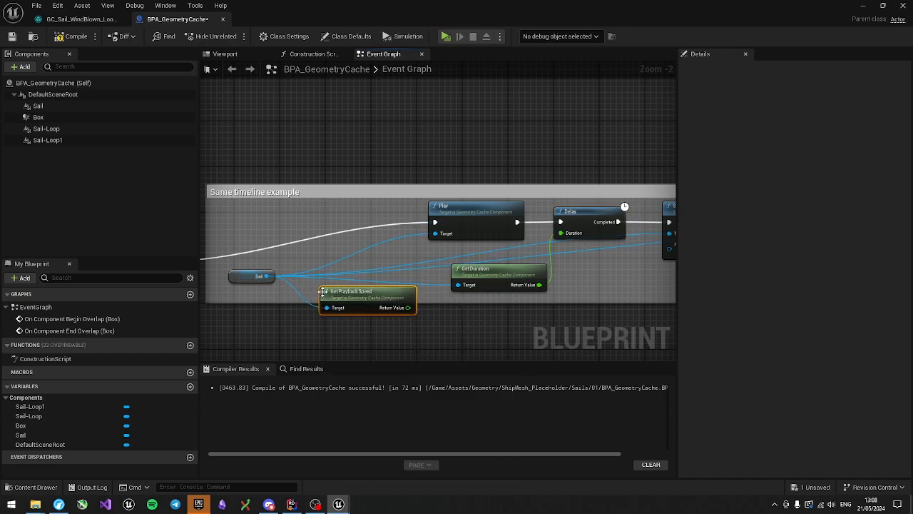
mouse_move(491, 282)
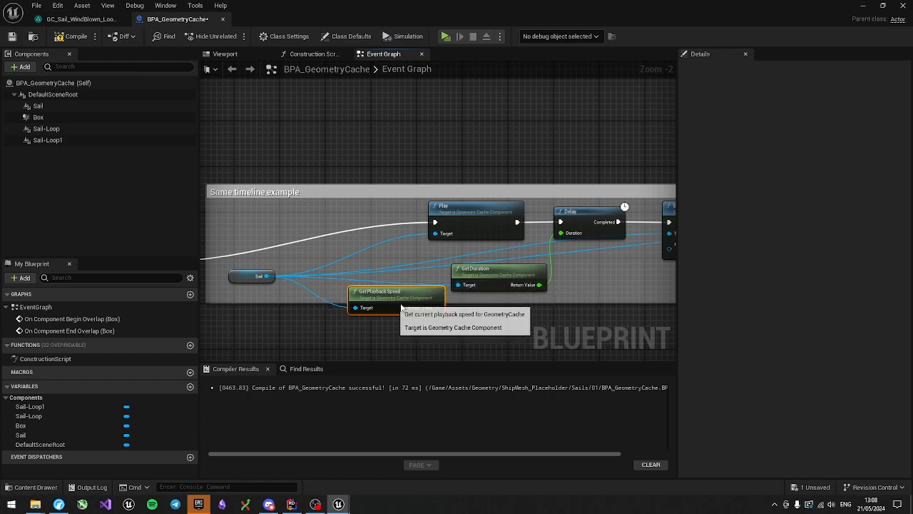
Step: Move the Get Playback Speed node under the Same timeline example comment box and zoom out
left_click_drag(379, 291, 477, 313)
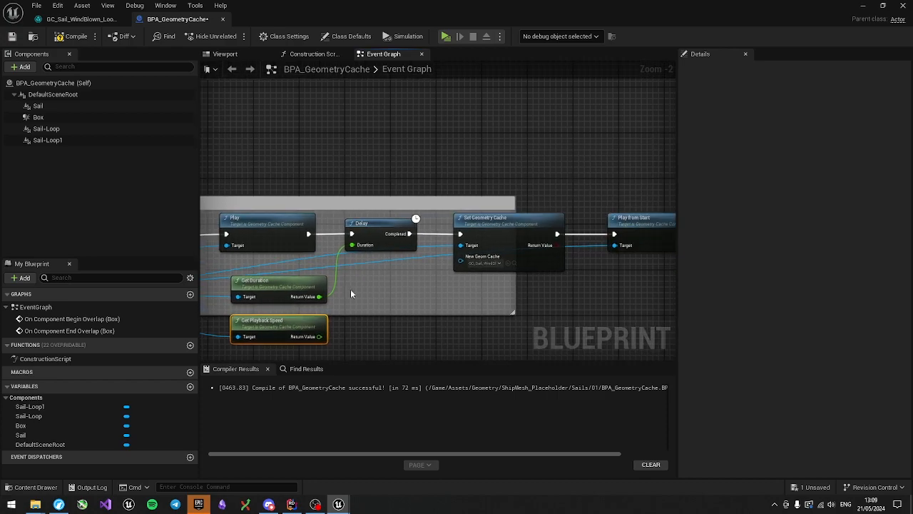
scroll("down", 3)
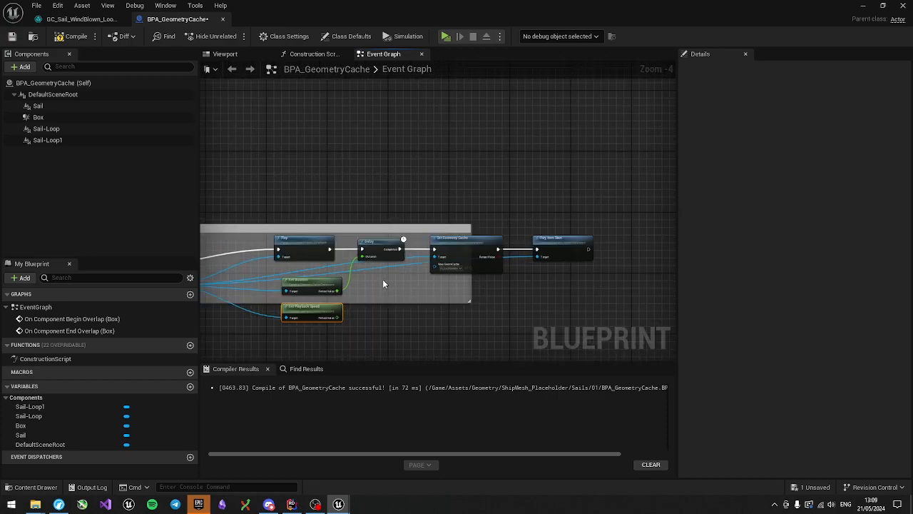